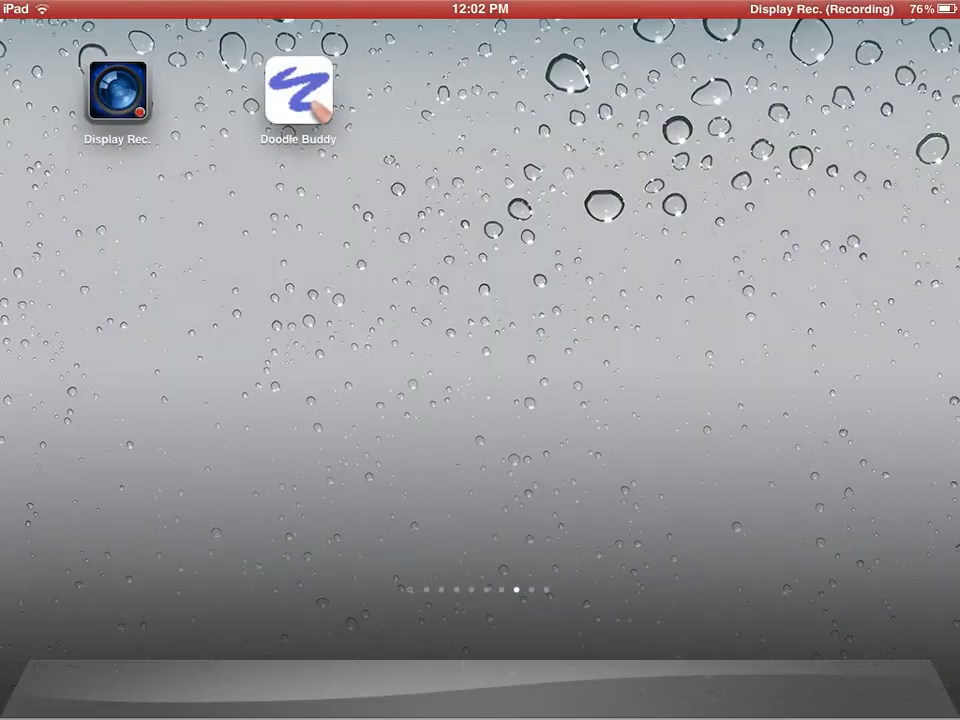
- Launch Doodle Buddy from the home screen, showing the String of beads note
{"action": "left_click", "coordinate": [298, 92]}
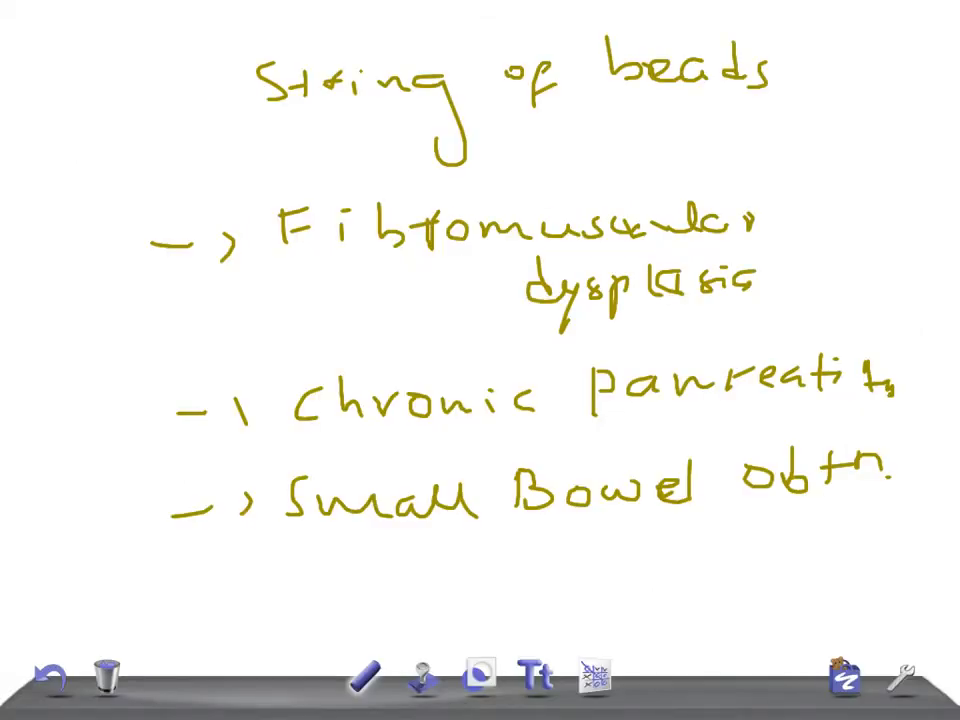
- Clear the old String of beads note from the canvas
{"action": "left_click", "coordinate": [108, 675]}
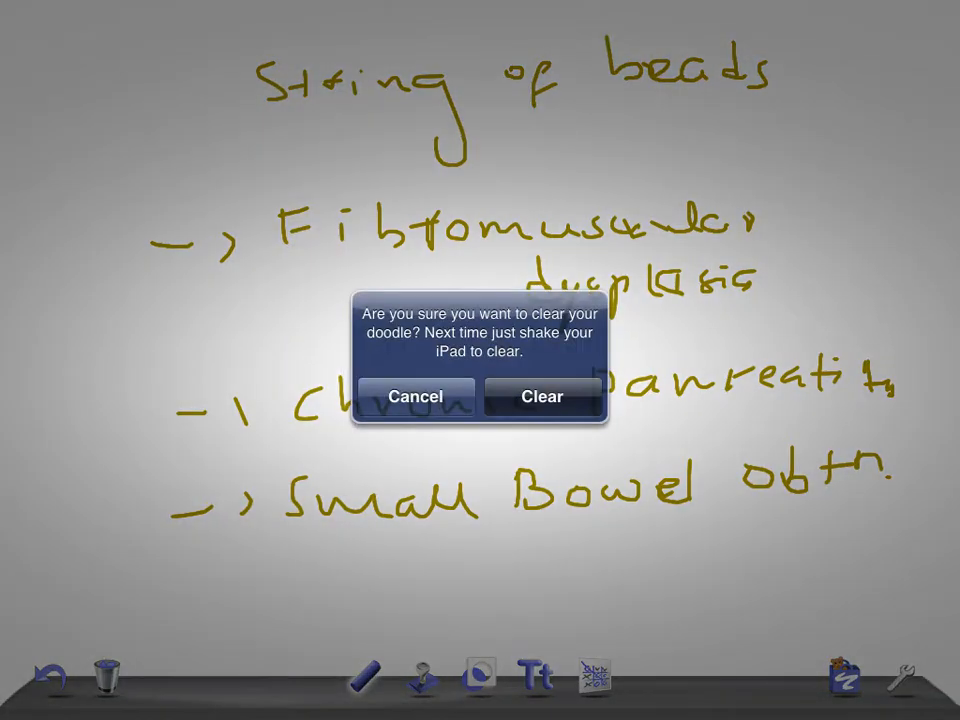
{"action": "left_click", "coordinate": [541, 396]}
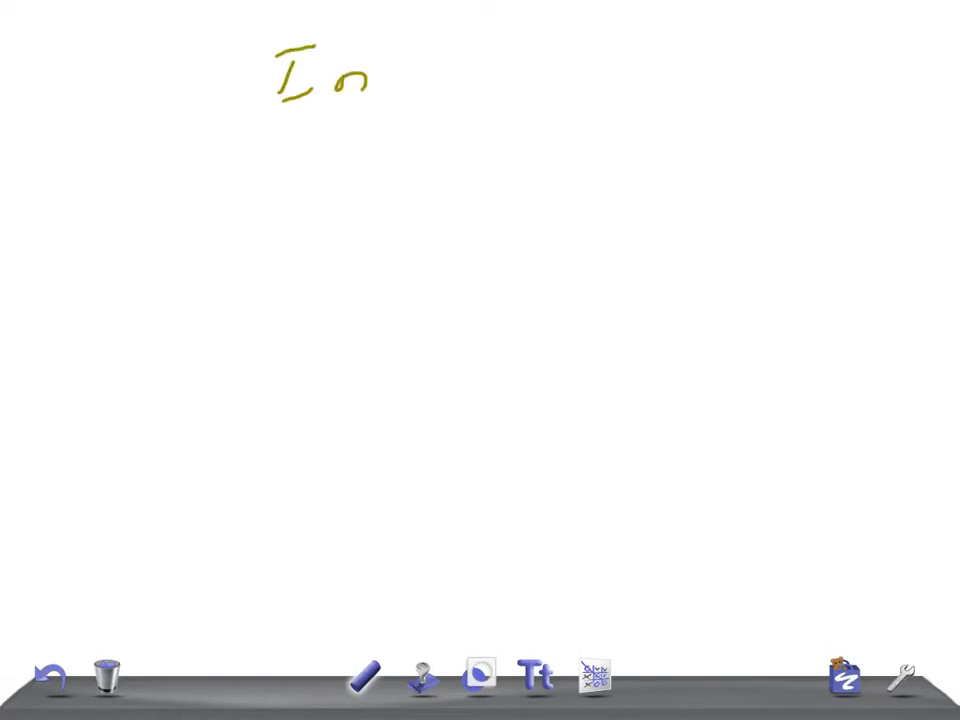
- Handwrite the rest of 'Intussusception' across the top and draw the first bullet mark
{"action": "left_click_drag", "start_coordinate": [380, 70], "coordinate": [405, 95]}
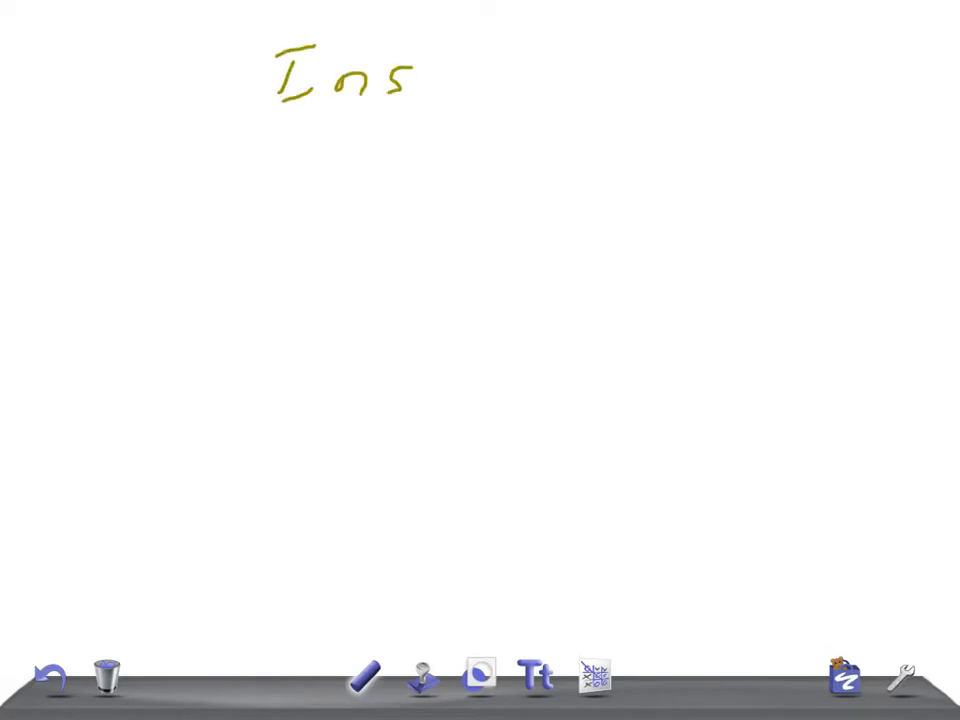
{"action": "left_click_drag", "start_coordinate": [400, 75], "coordinate": [460, 80]}
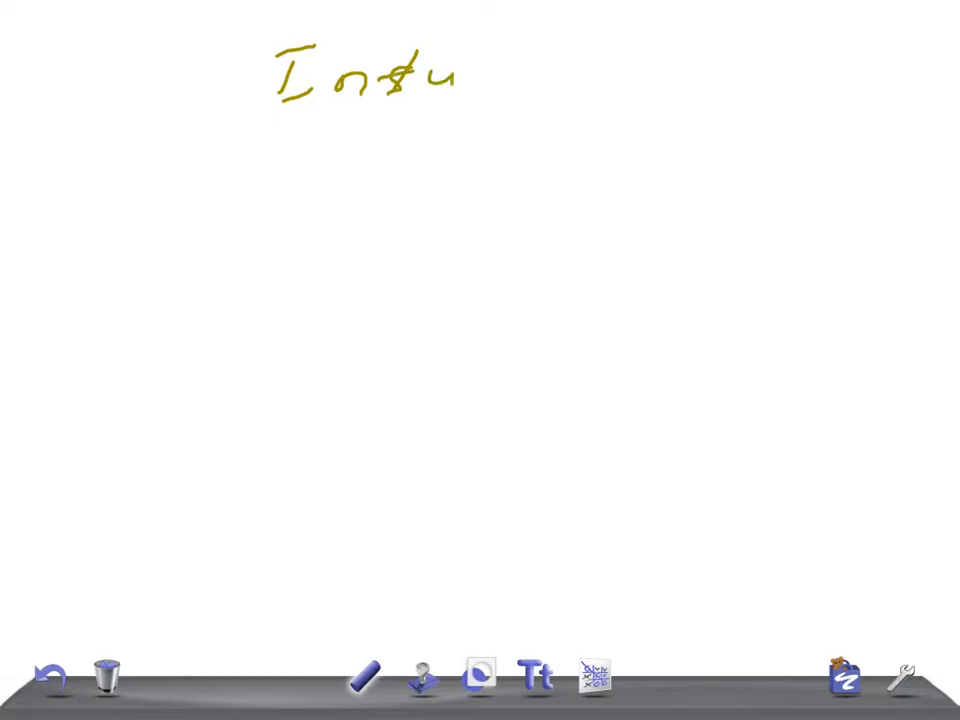
{"action": "left_click_drag", "start_coordinate": [455, 95], "coordinate": [490, 60]}
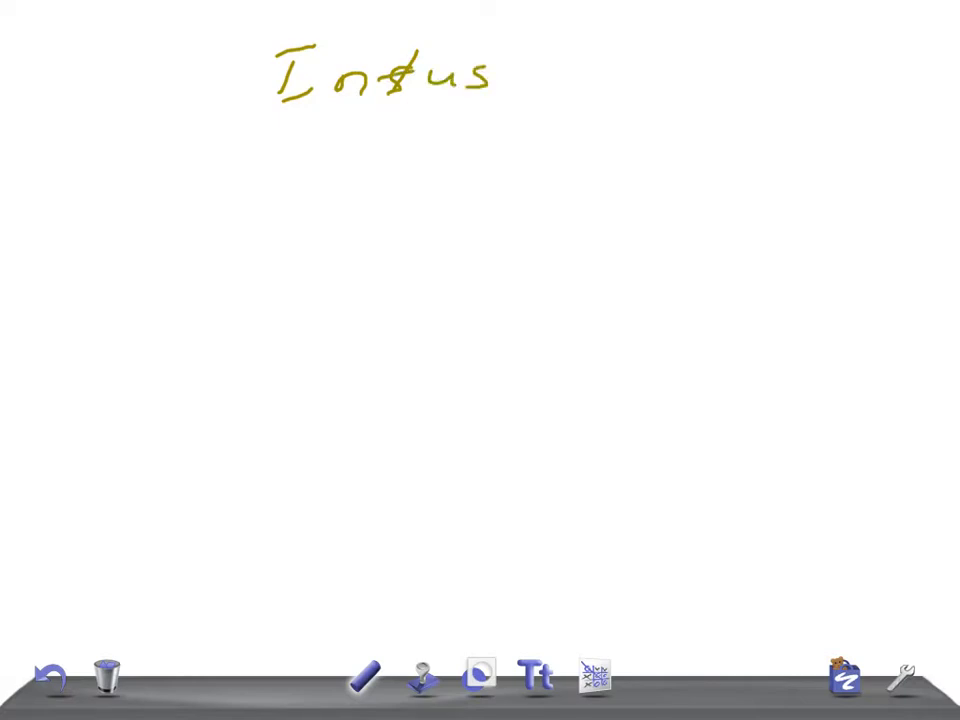
{"action": "left_click_drag", "start_coordinate": [500, 90], "coordinate": [530, 65]}
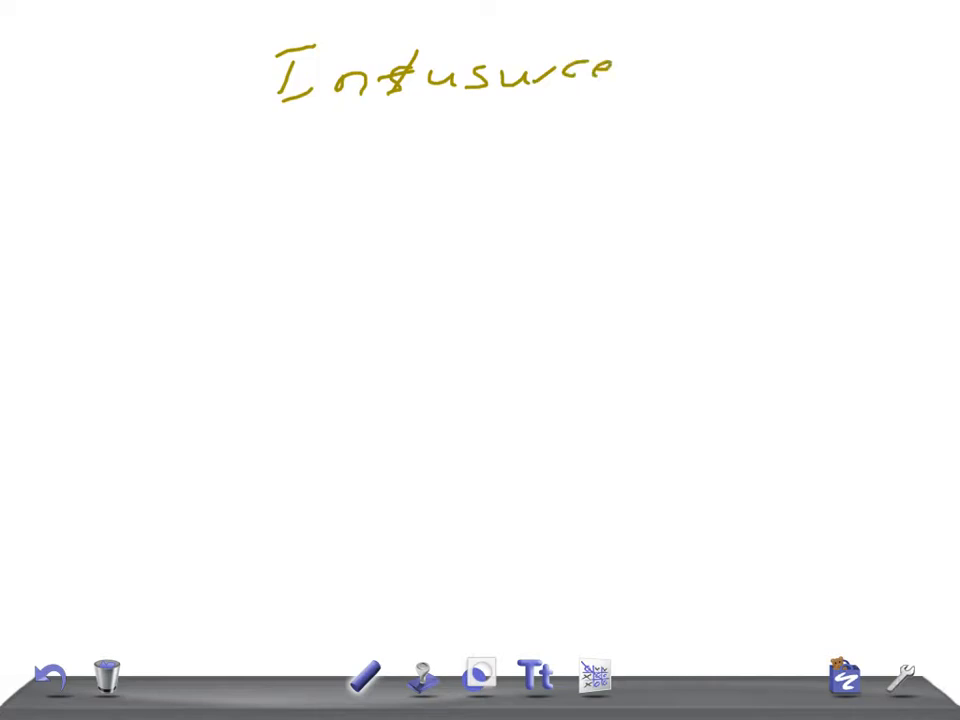
{"action": "left_click_drag", "start_coordinate": [610, 70], "coordinate": [710, 70]}
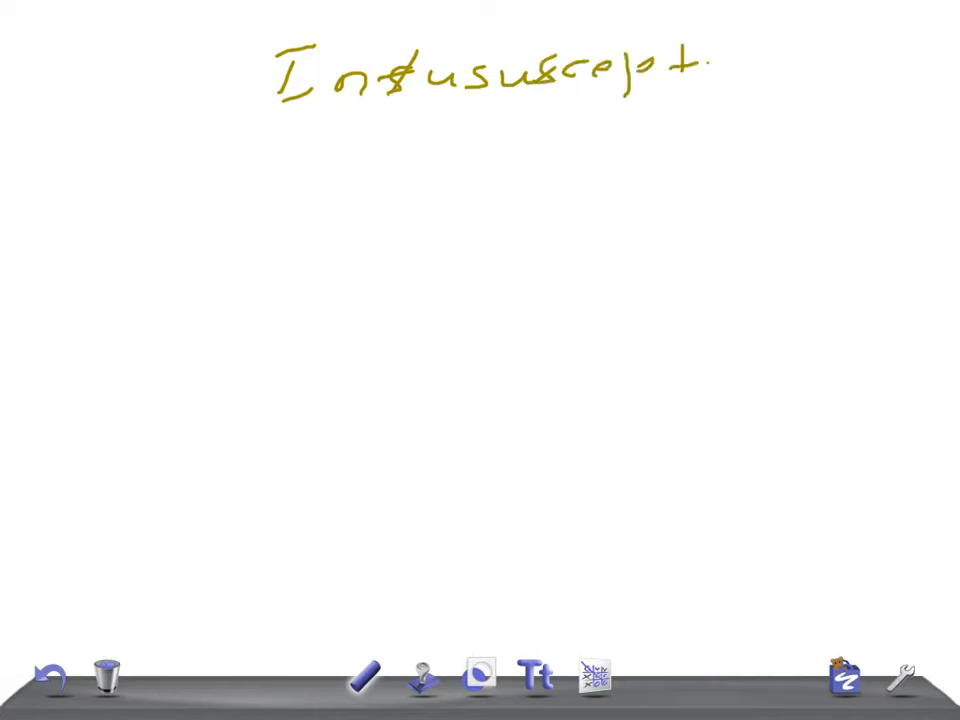
{"action": "left_click_drag", "start_coordinate": [705, 65], "coordinate": [775, 65]}
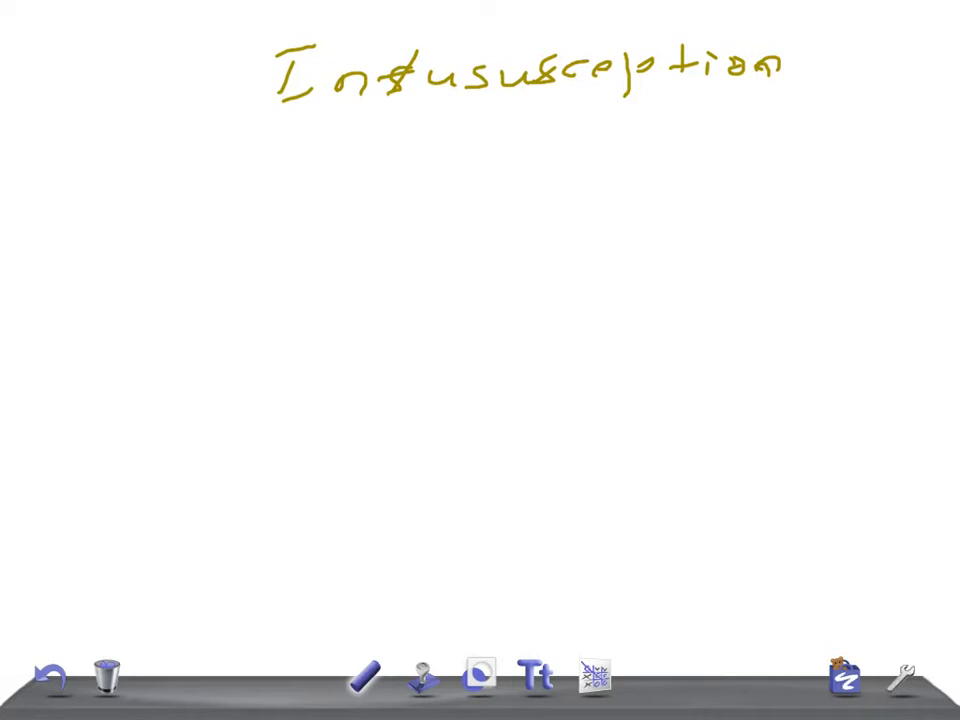
{"action": "left_click_drag", "start_coordinate": [90, 195], "coordinate": [105, 215]}
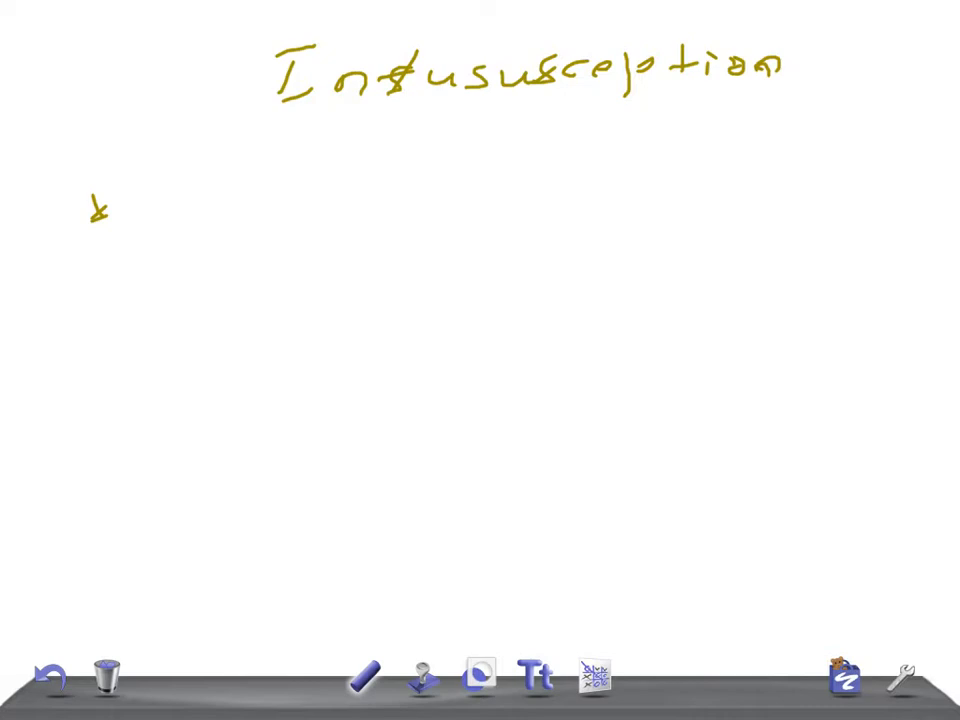
- Handwrite the bullets 'Coiled spring App.' and 'Double target app' below the title
{"action": "left_click_drag", "start_coordinate": [195, 200], "coordinate": [270, 210]}
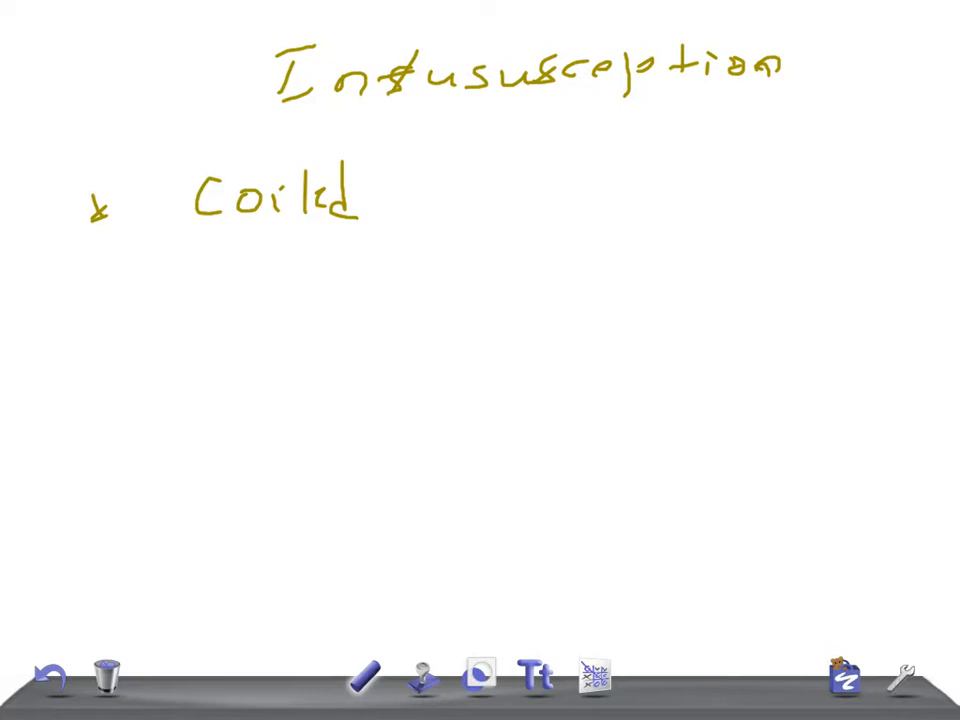
{"action": "left_click_drag", "start_coordinate": [375, 200], "coordinate": [460, 205]}
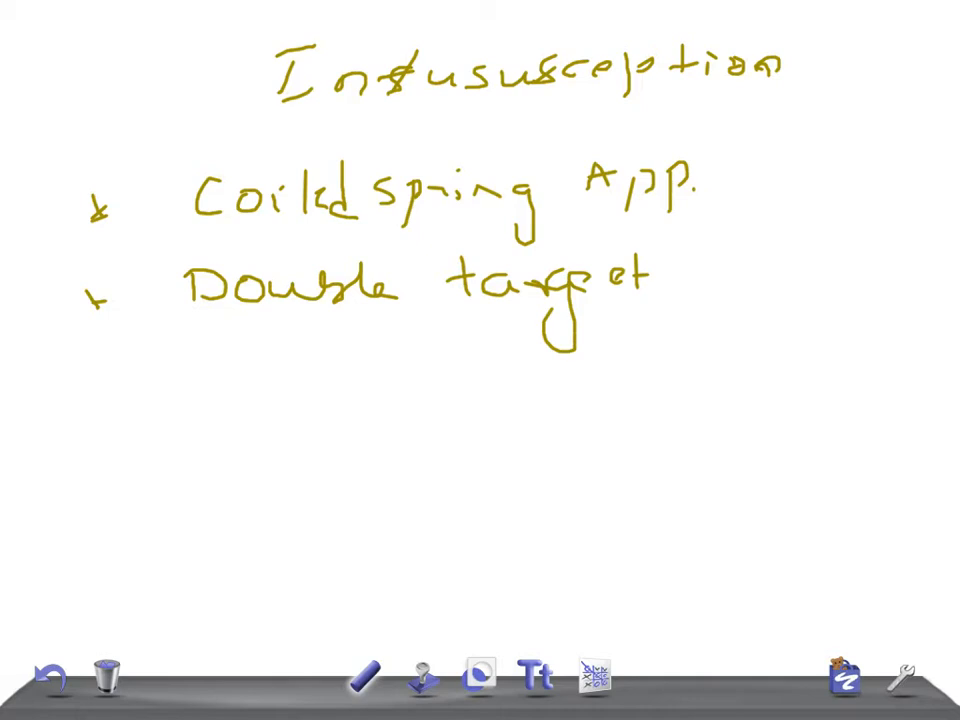
{"action": "left_click_drag", "start_coordinate": [650, 280], "coordinate": [810, 290]}
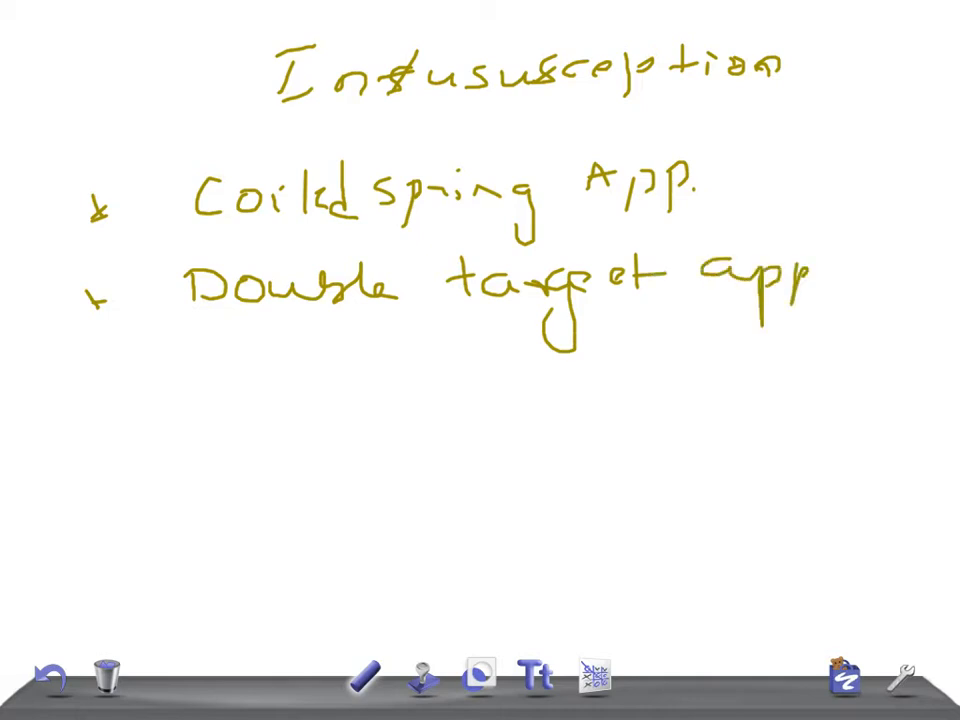